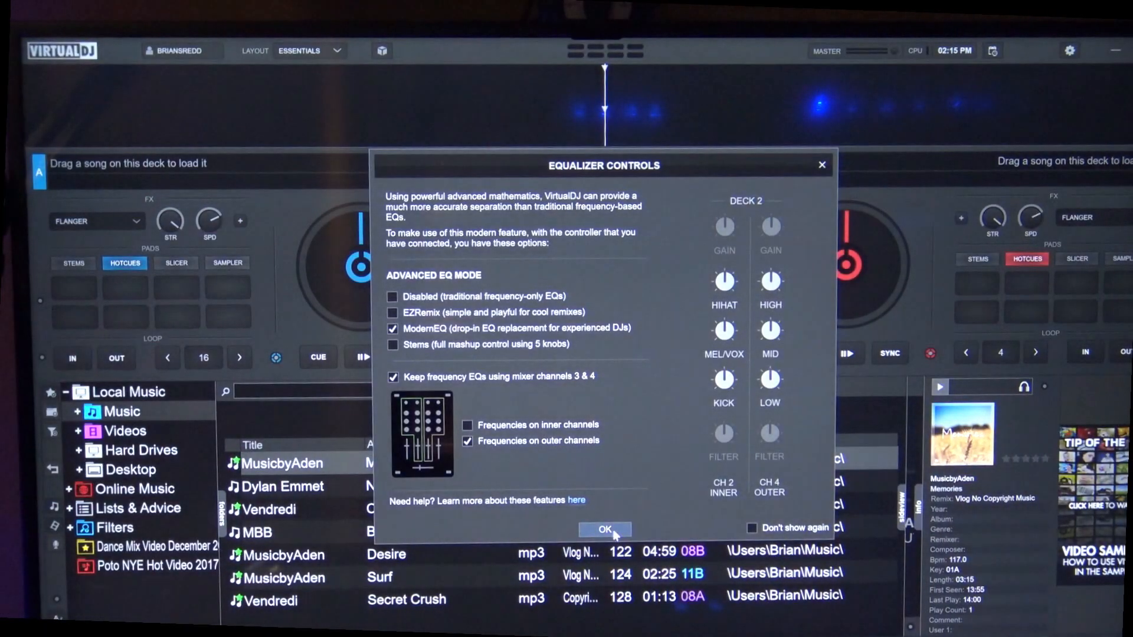
Confirm the ModernEQ equalizer mode in the Equalizer Controls dialog
click(604, 528)
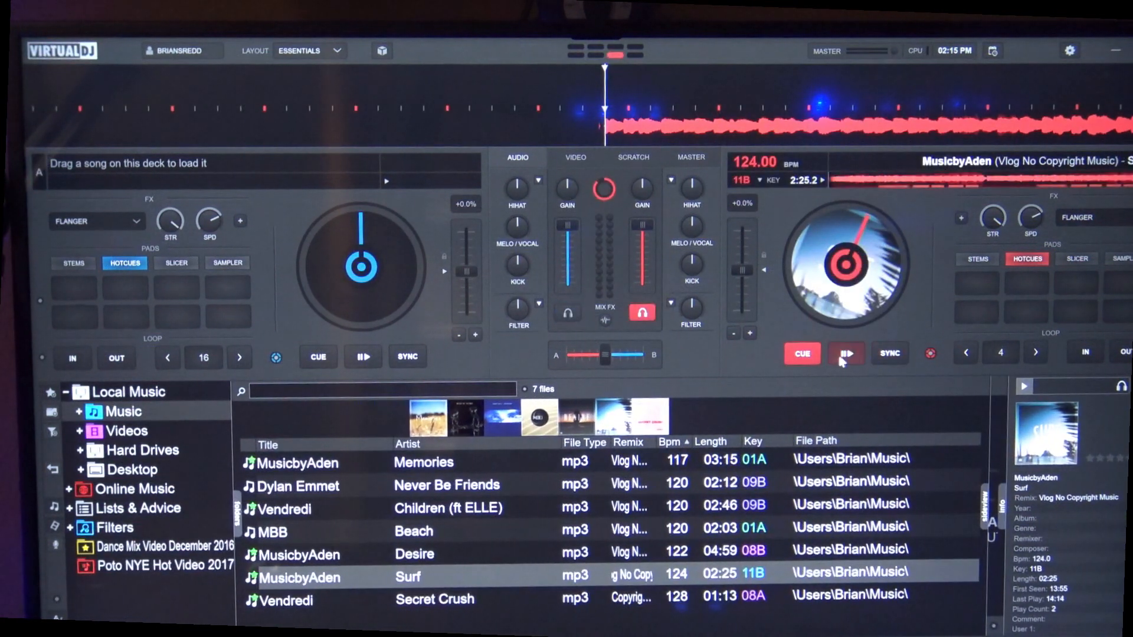
Play Surf on deck 2, stop at the start point, set a cue there and return to it
click(845, 353)
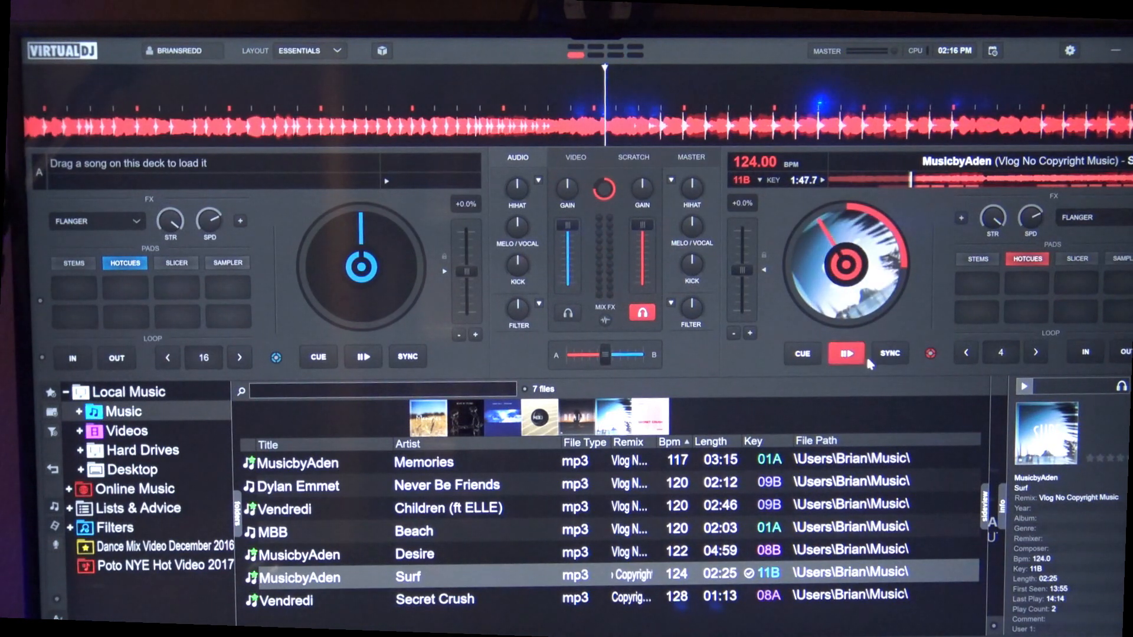
click(844, 354)
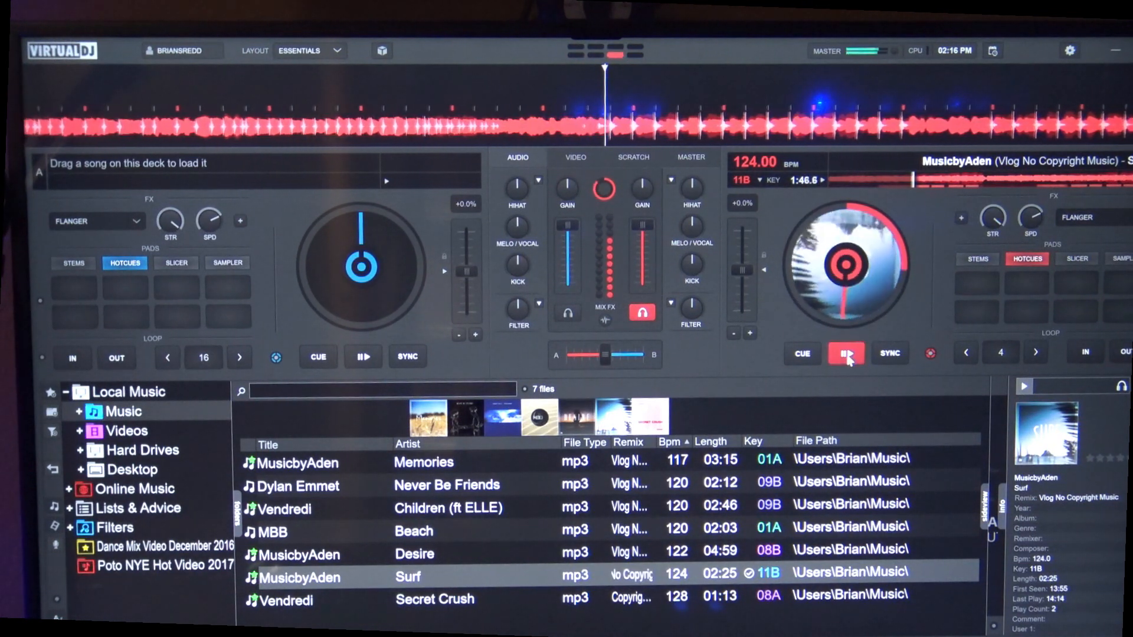
click(844, 353)
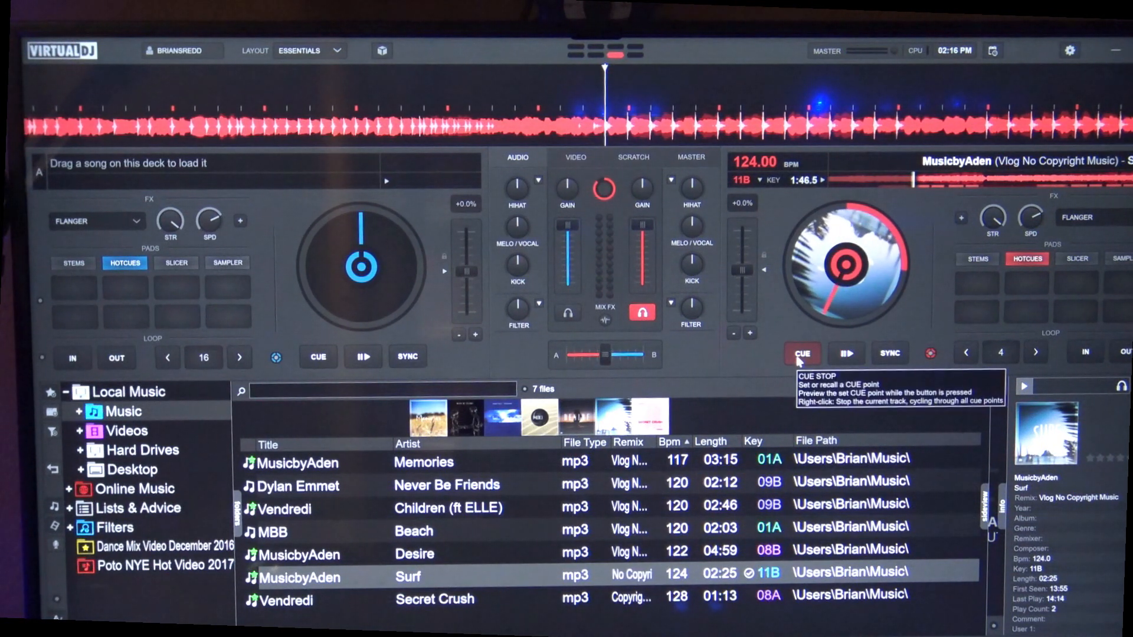
click(845, 353)
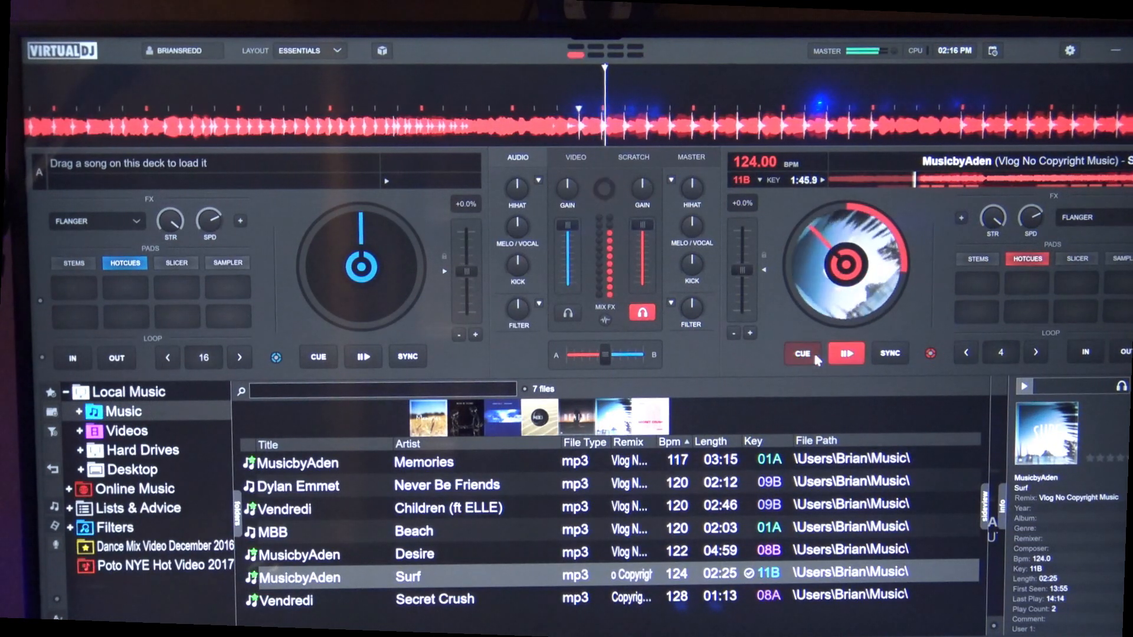
click(801, 353)
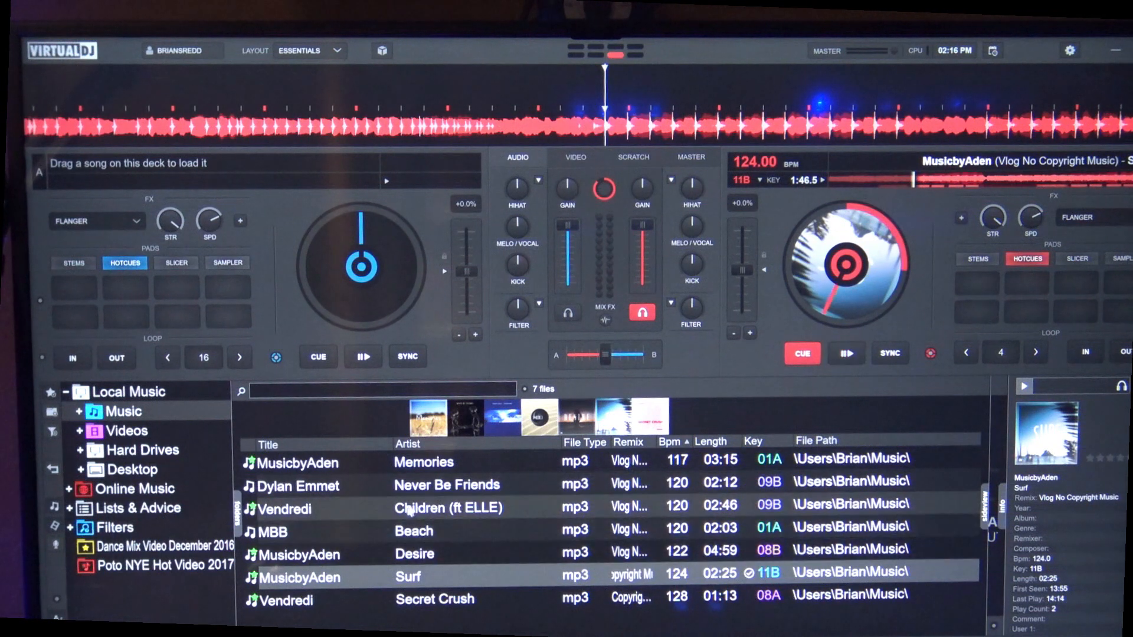
Load Children (ft ELLE) onto deck 1 and set its cue point at 2:38.8 remaining
click(447, 508)
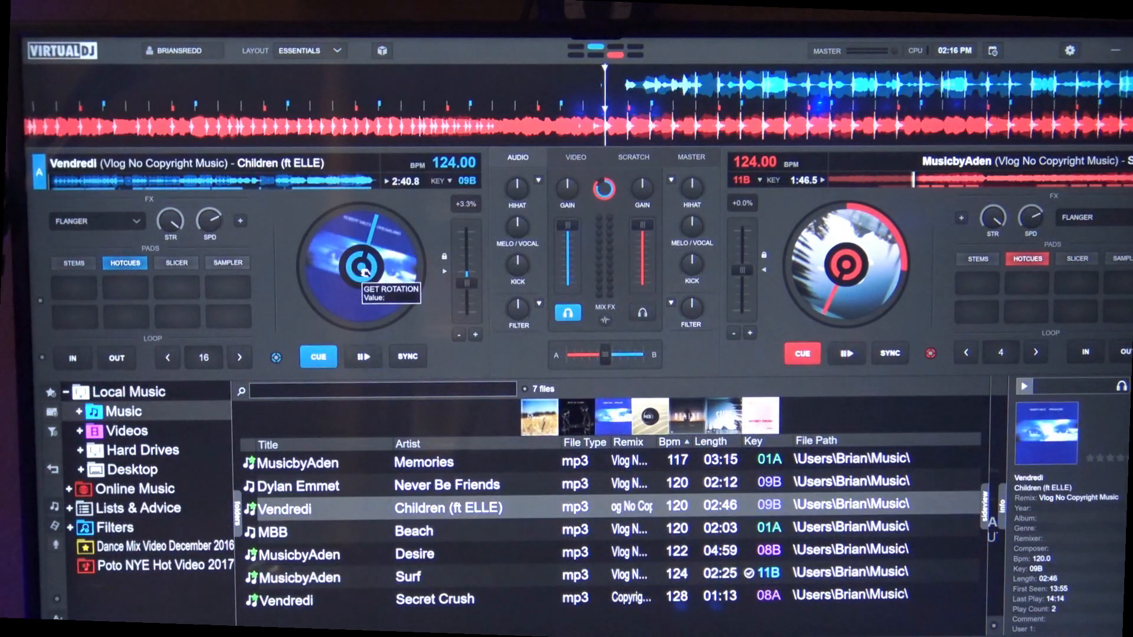
click(363, 356)
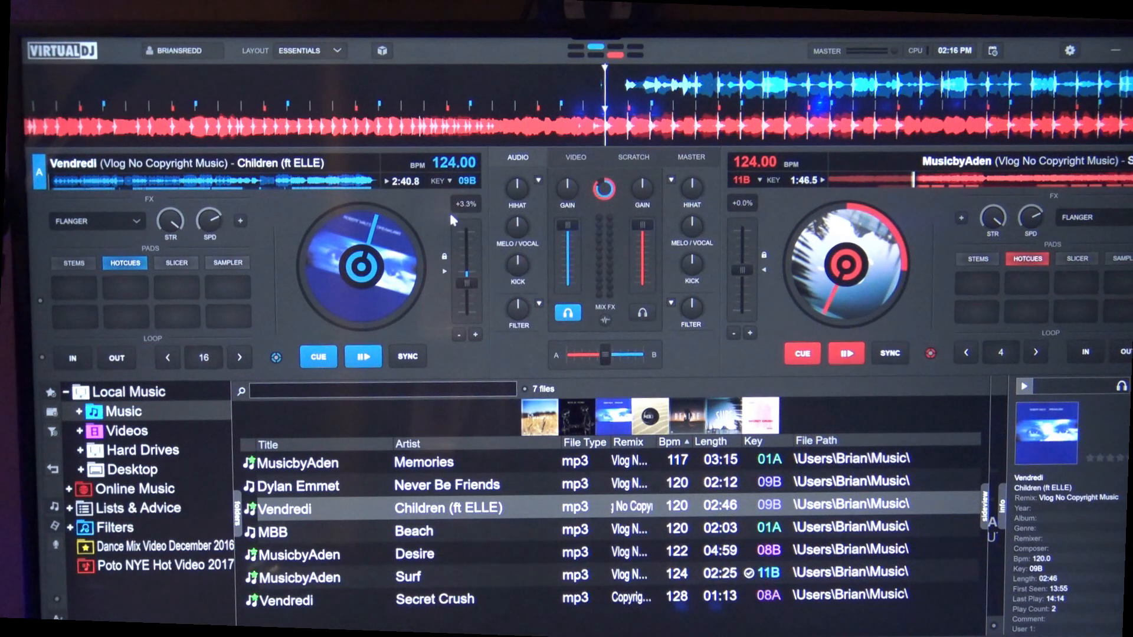
mouse_move(762, 190)
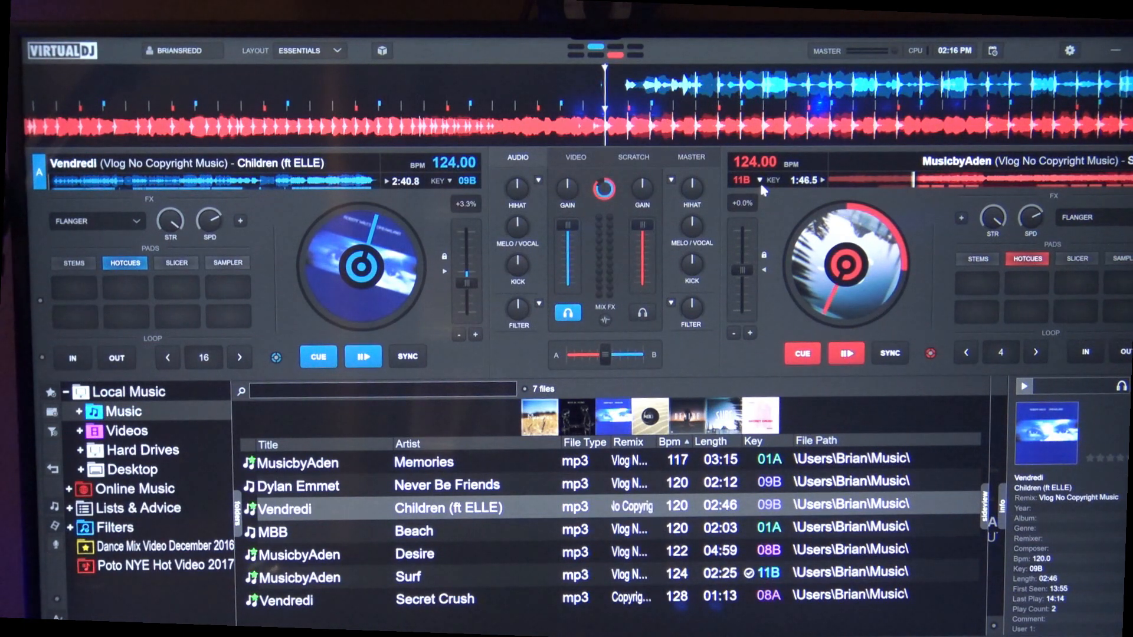
mouse_move(462, 273)
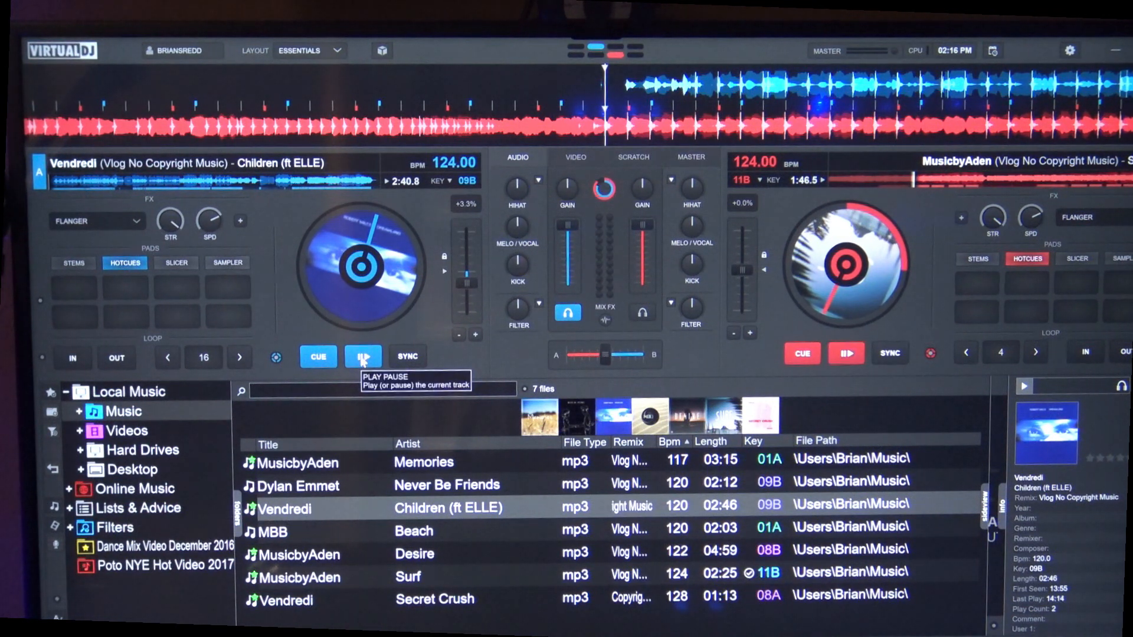
click(363, 357)
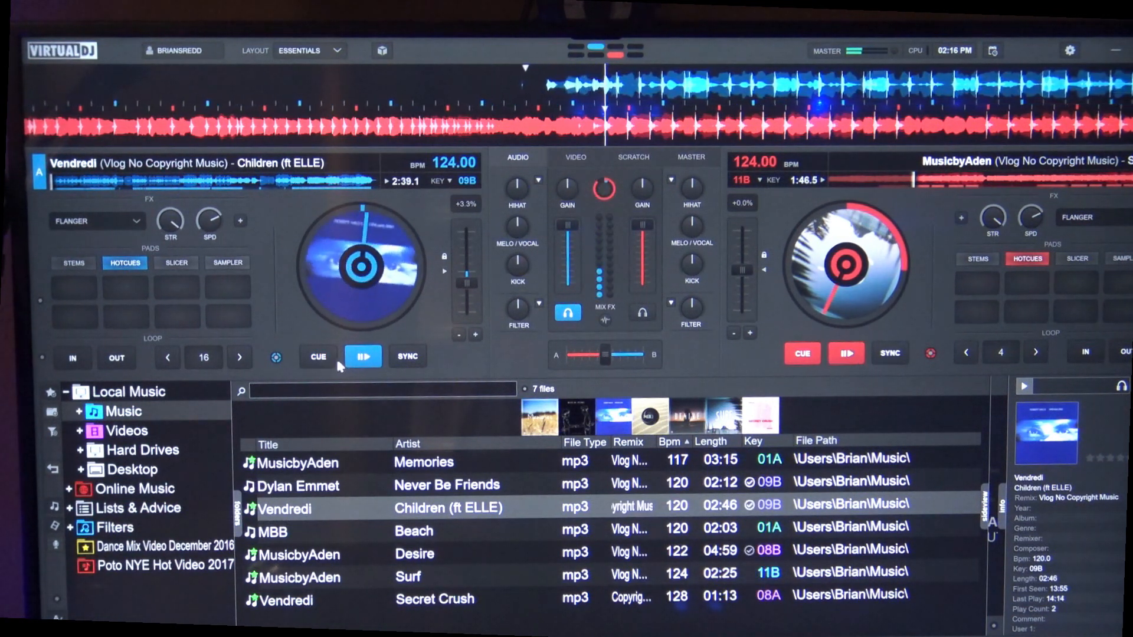
mouse_move(318, 356)
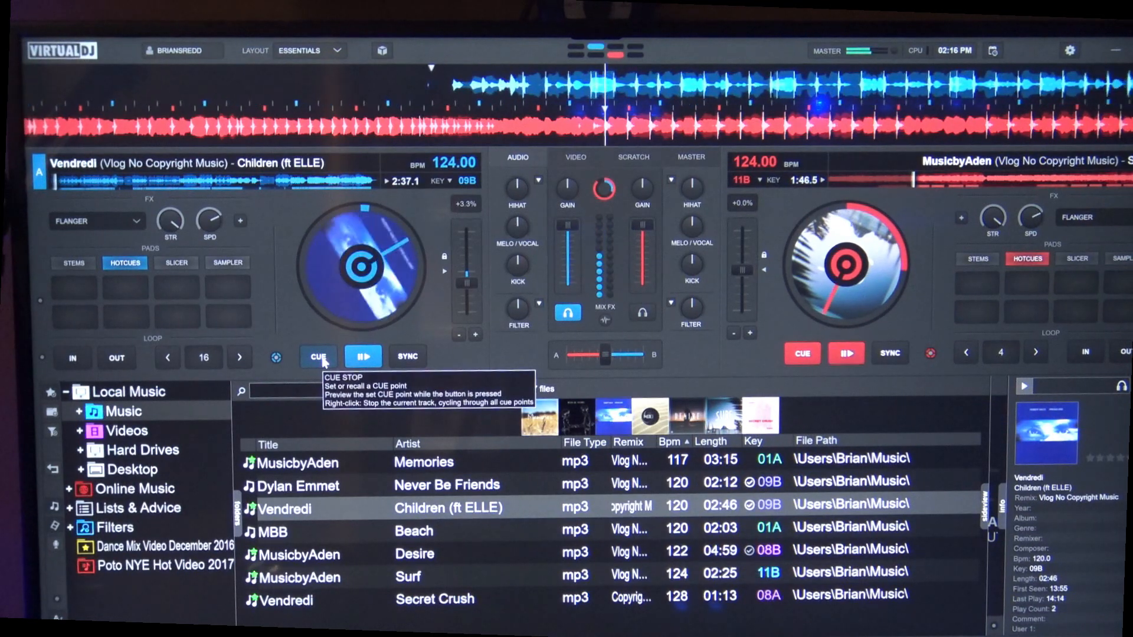
click(318, 356)
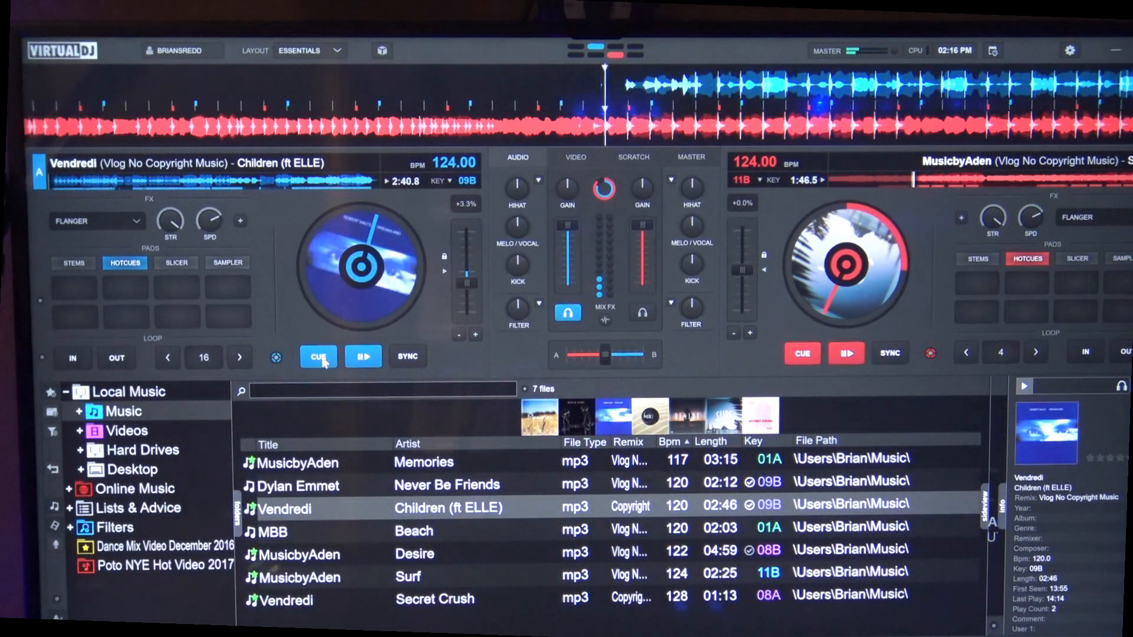
mouse_move(363, 355)
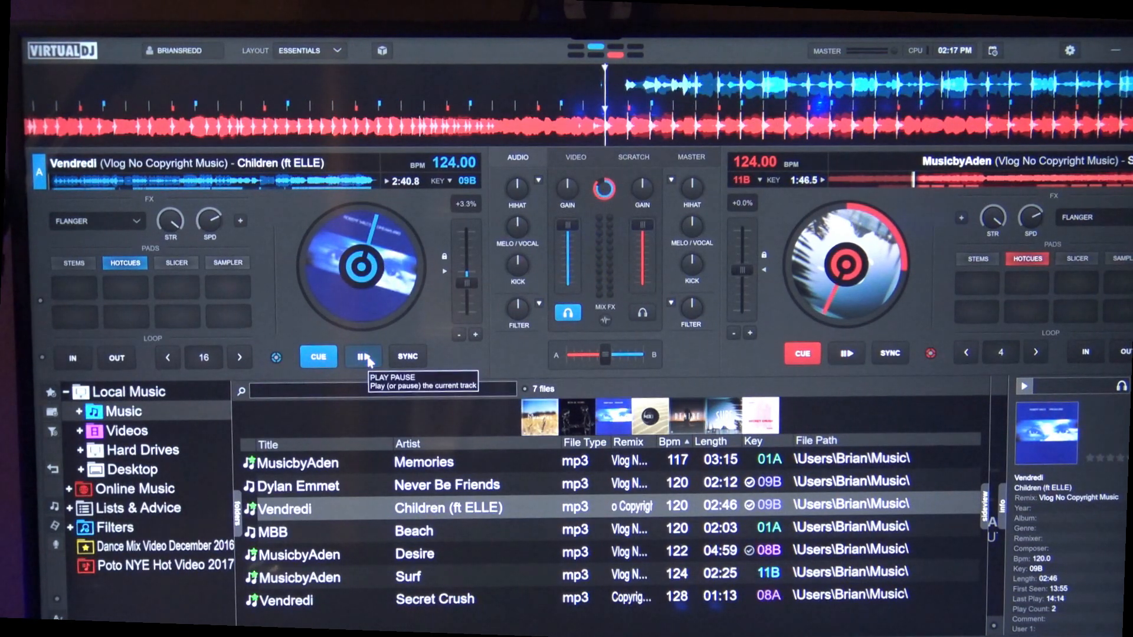
click(361, 357)
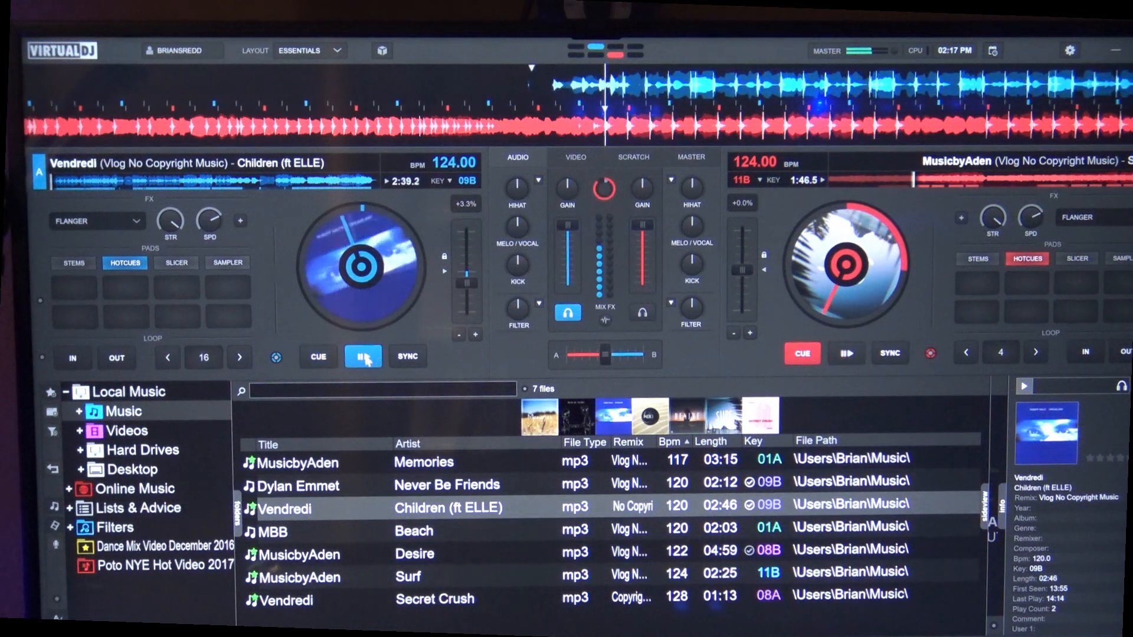
click(363, 356)
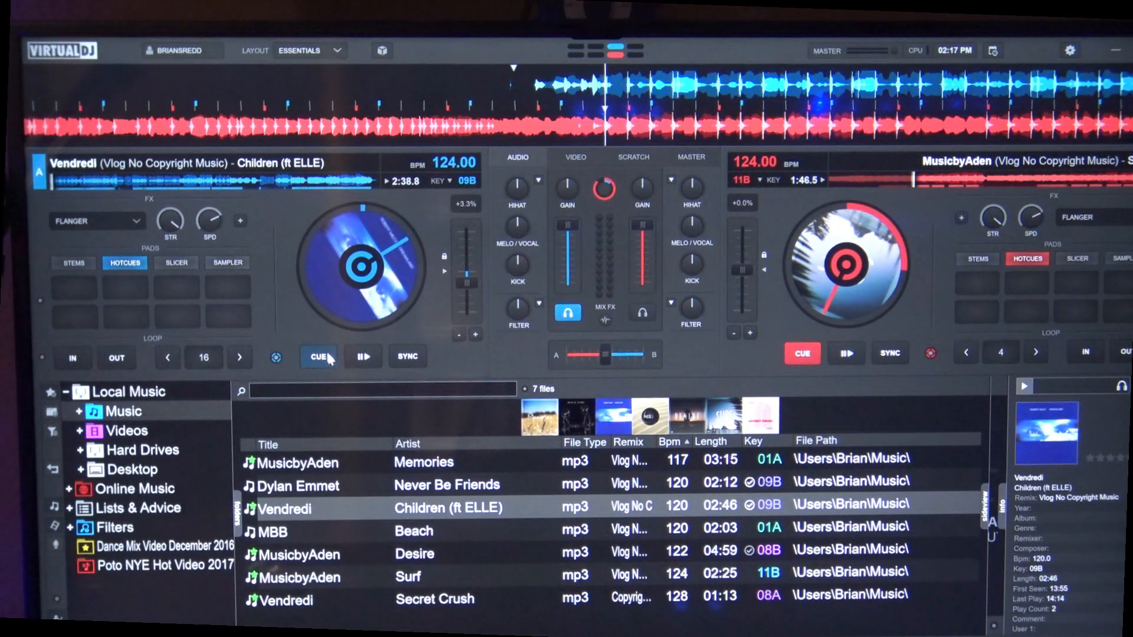
click(363, 356)
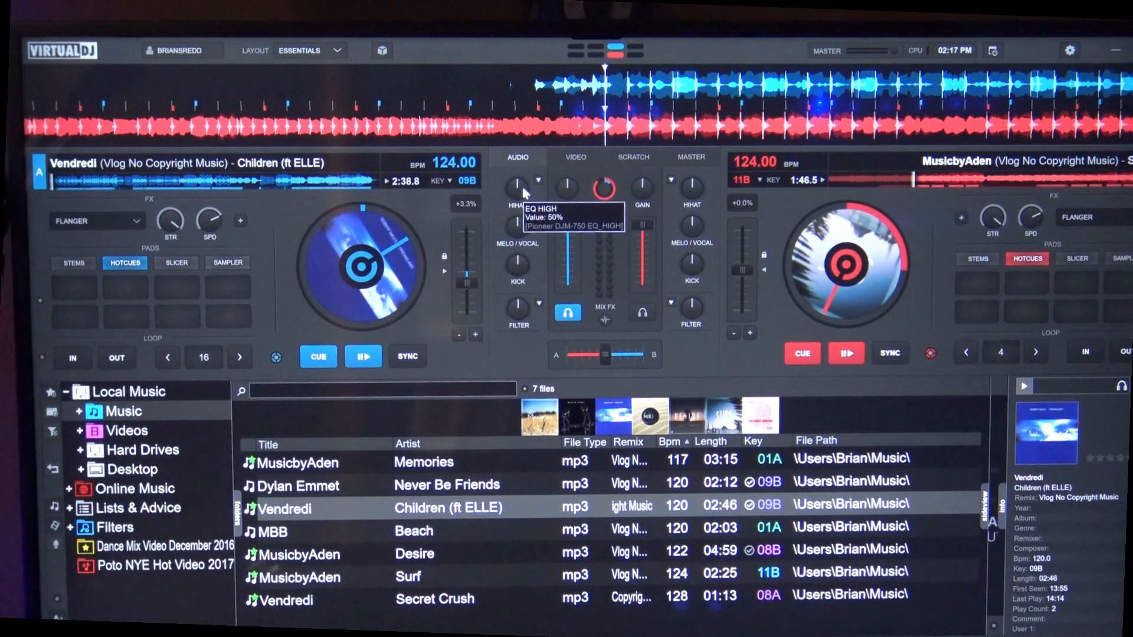
mouse_move(520, 274)
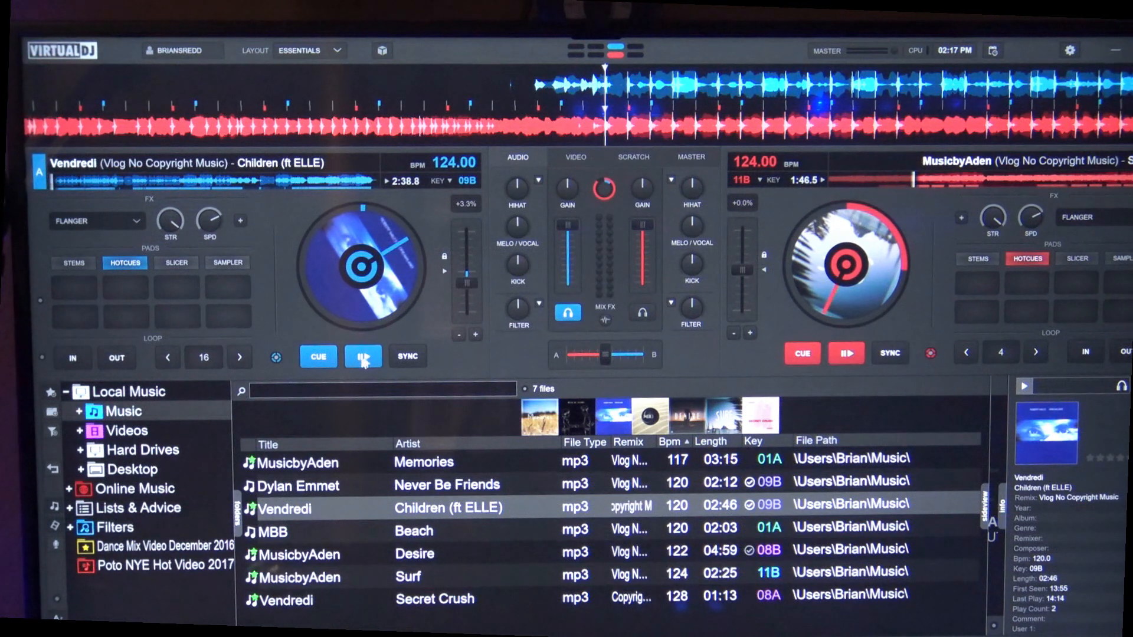
Play Children on deck 1 to preview the adjusted hi-hat, melo/vocal and kick levels
click(362, 355)
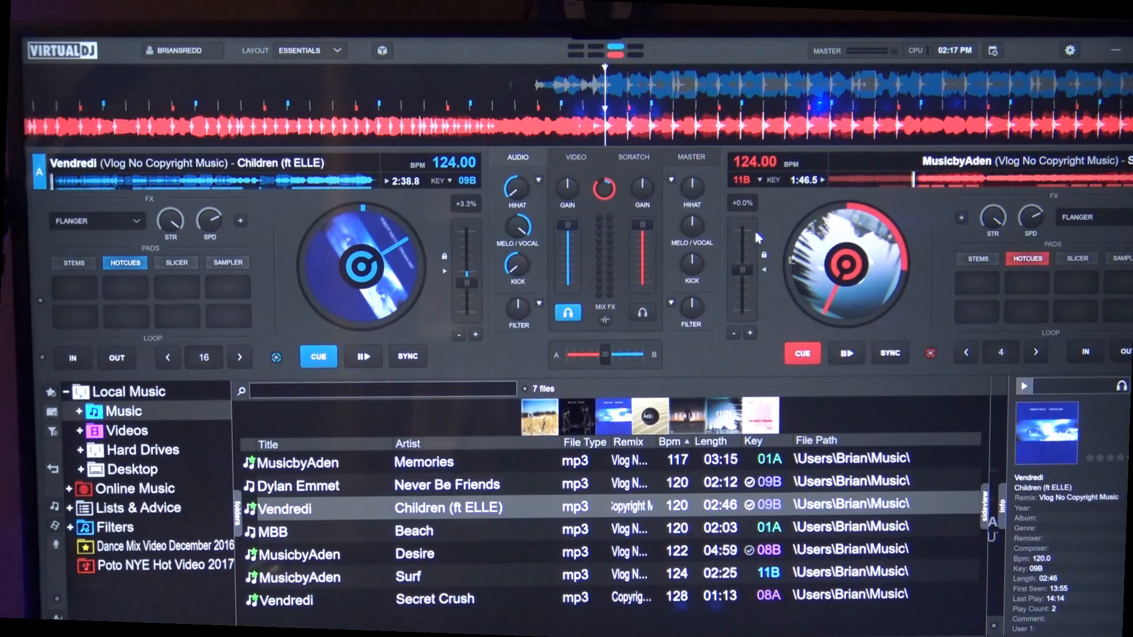
mouse_move(691, 224)
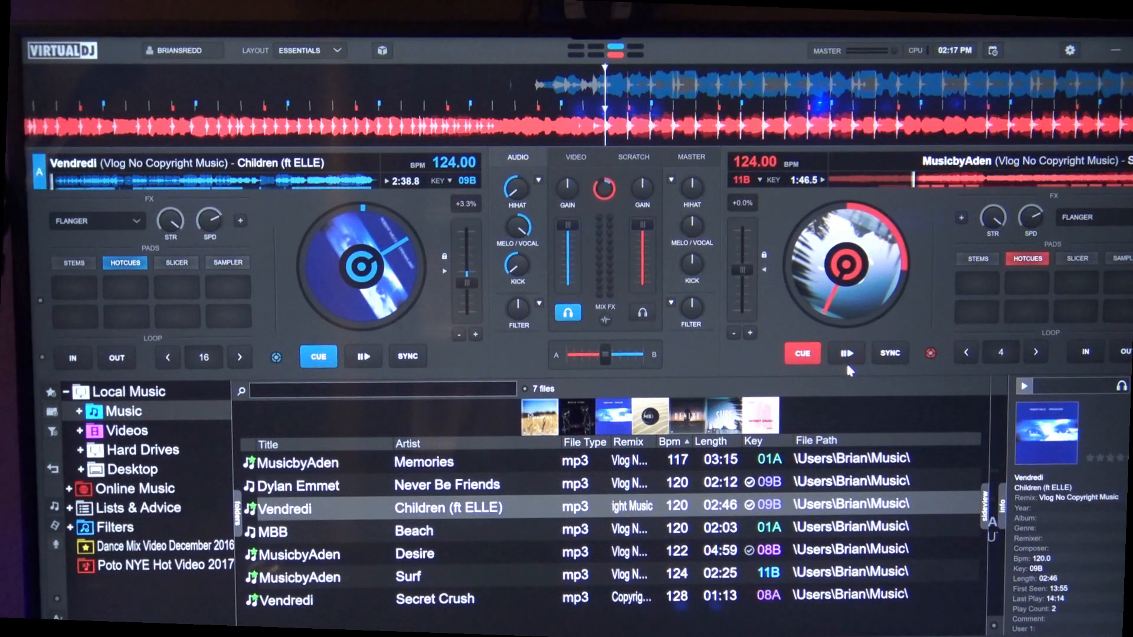
Audition Surf from its cue point on deck 2, then start it playing
click(845, 352)
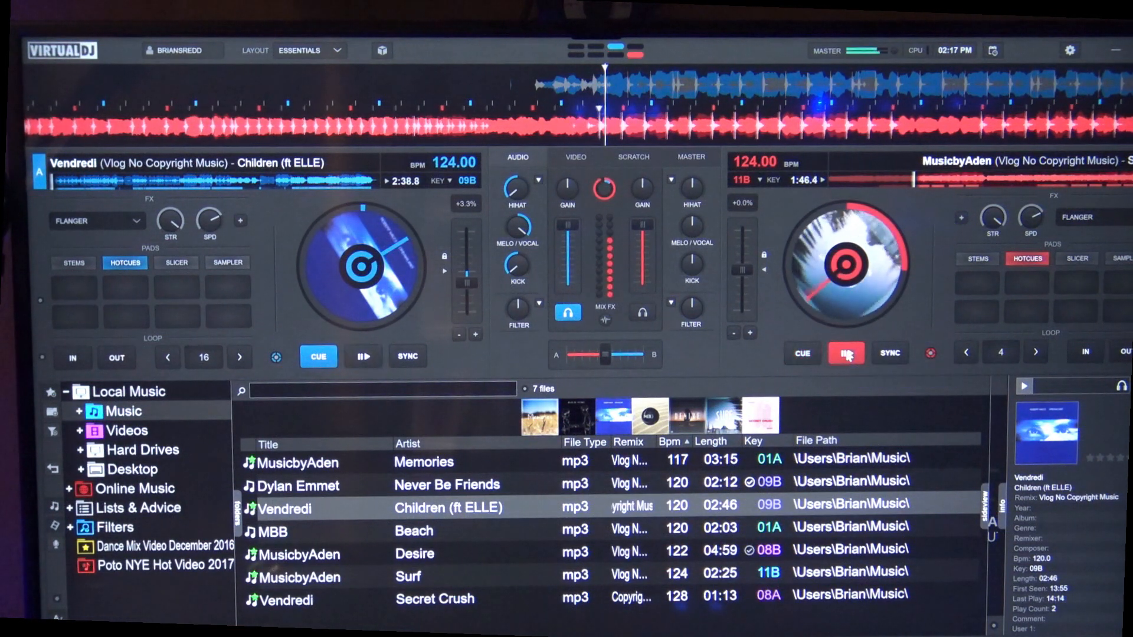
click(845, 353)
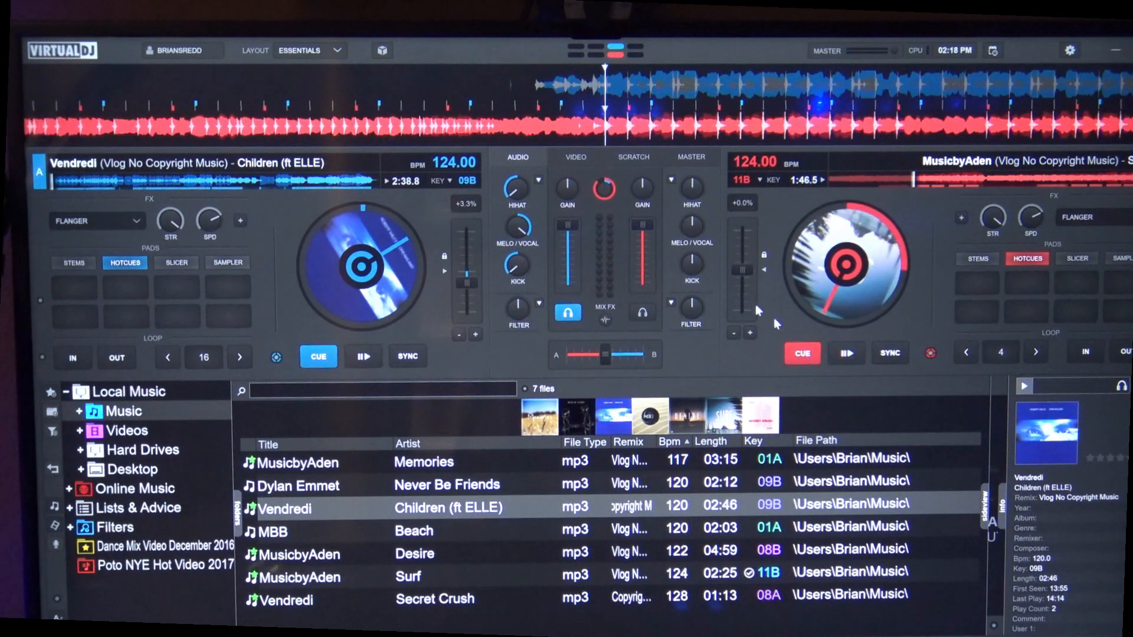
click(846, 354)
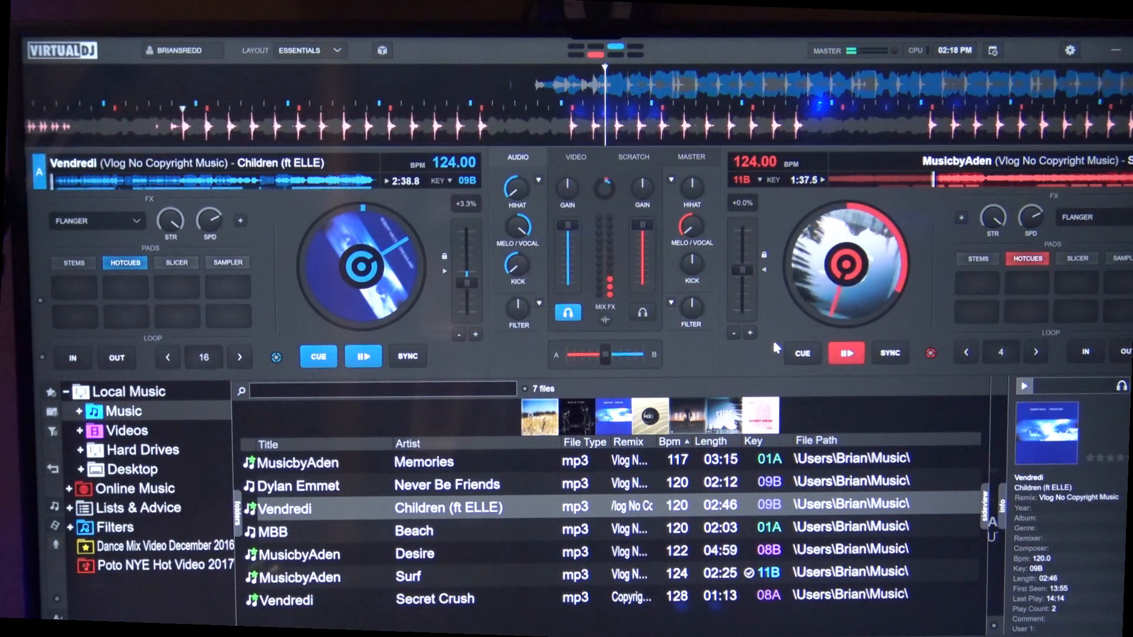
mouse_move(800, 353)
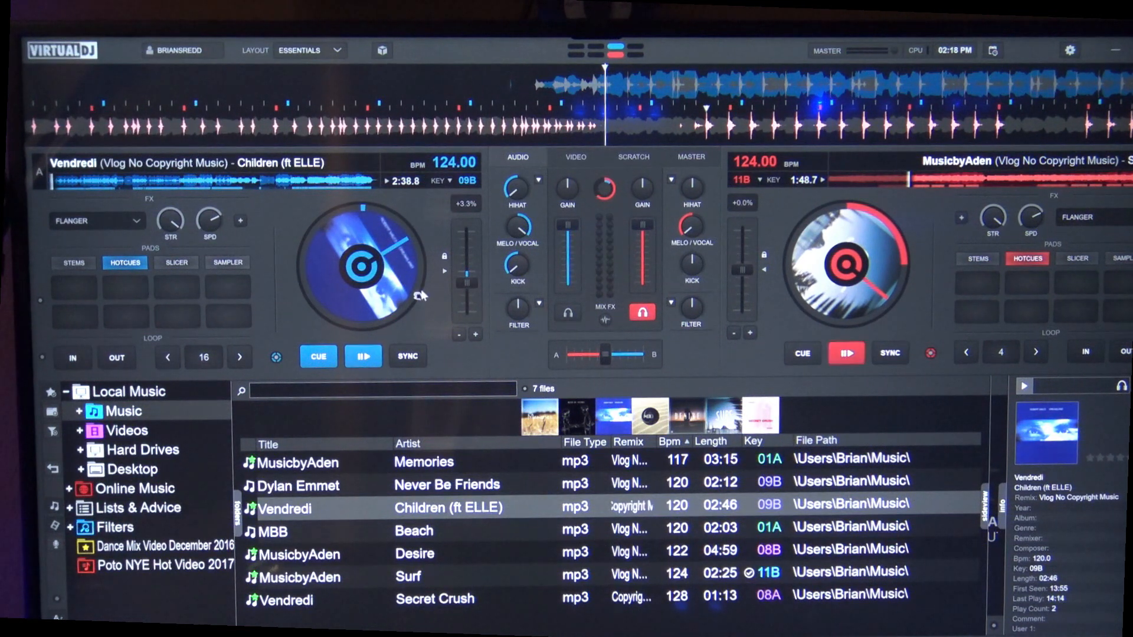
mouse_move(363, 355)
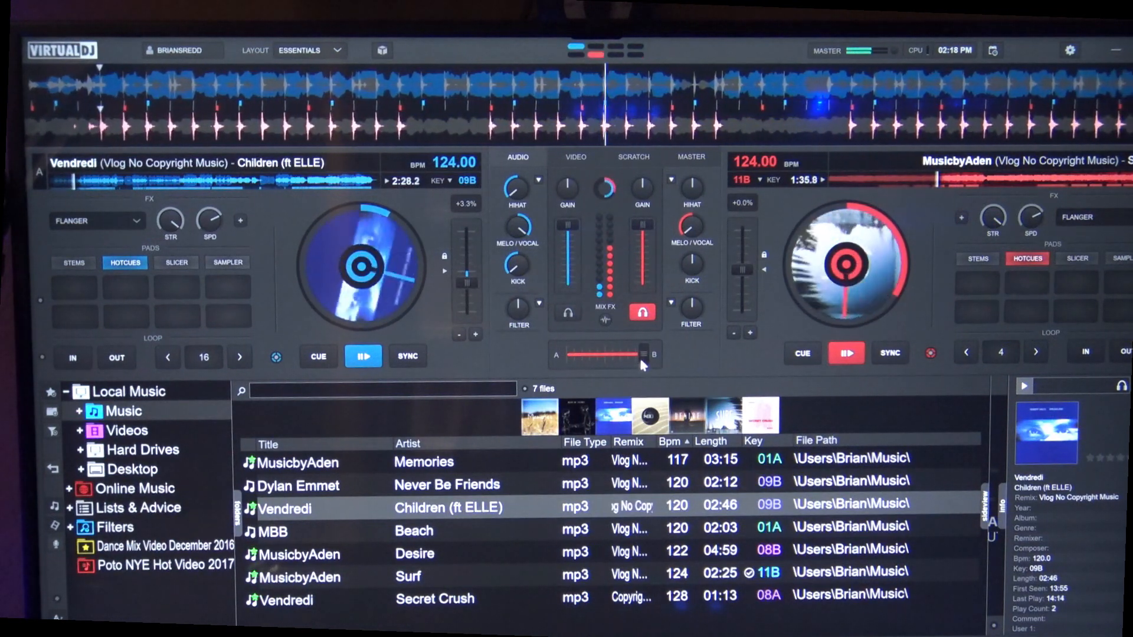
Blend Children and Surf with the crossfader, fading toward Surf and back to center
drag(621, 354, 585, 354)
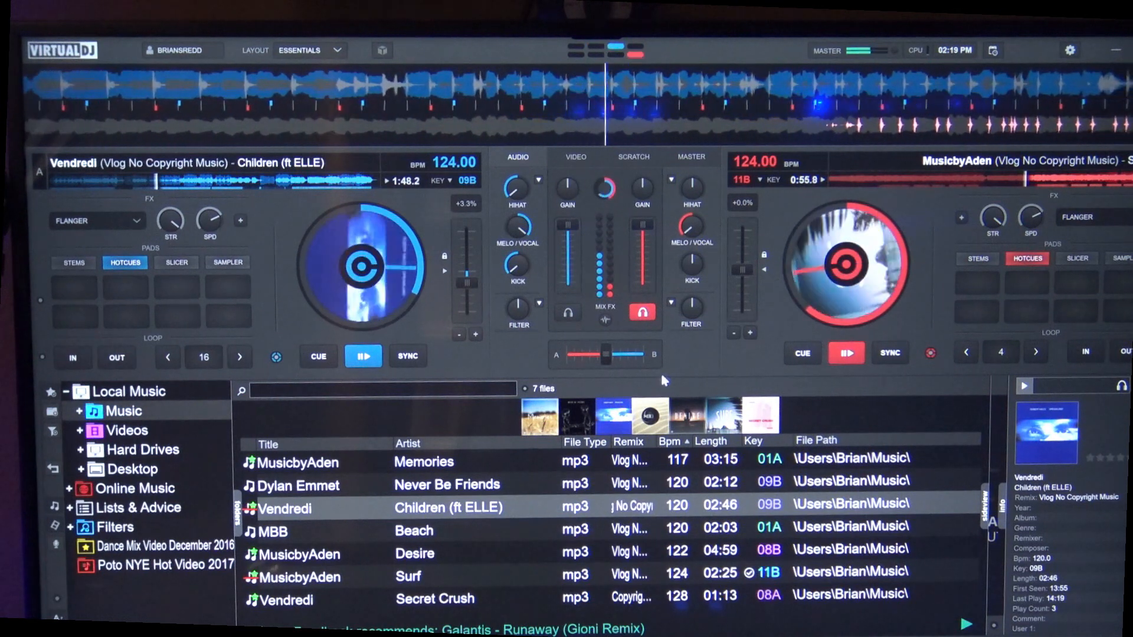
mouse_move(692, 360)
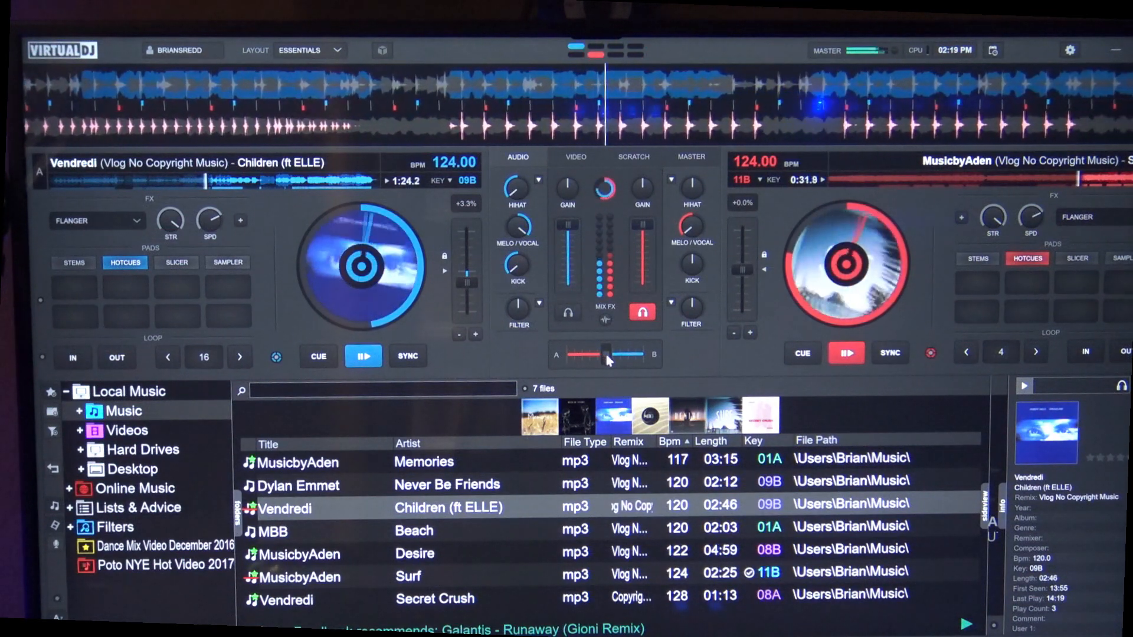
drag(607, 354, 563, 359)
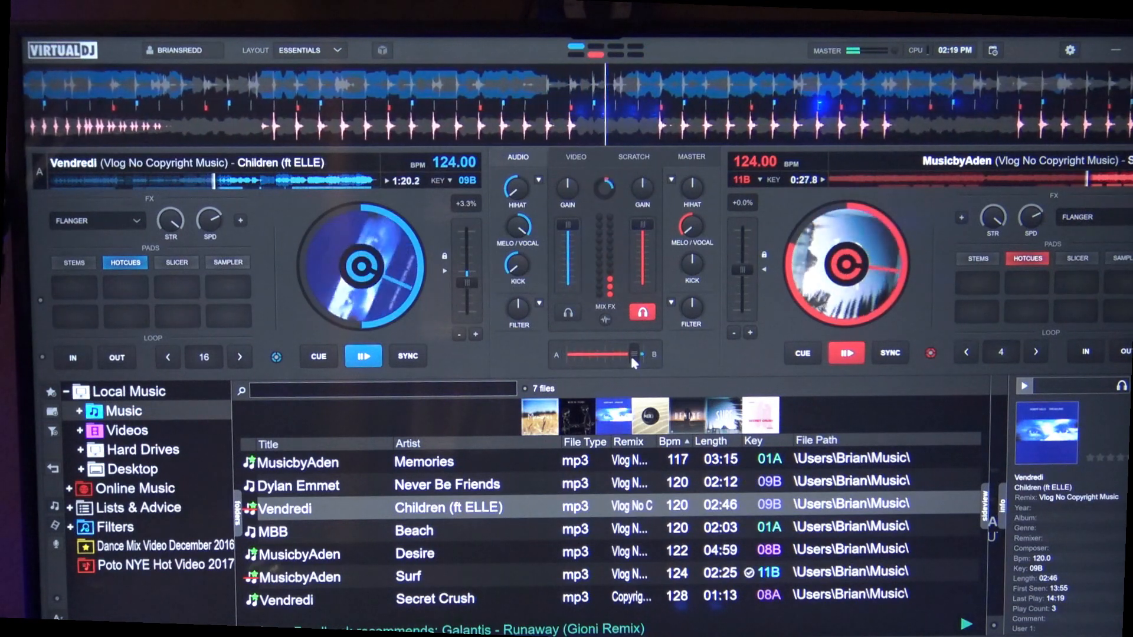
drag(631, 353, 603, 354)
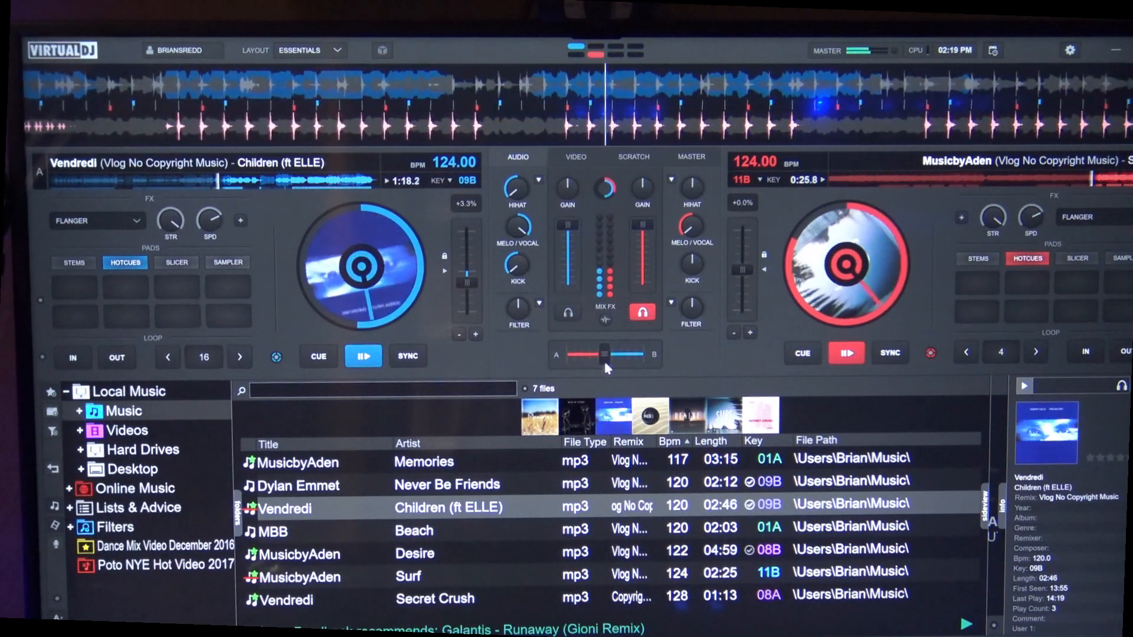